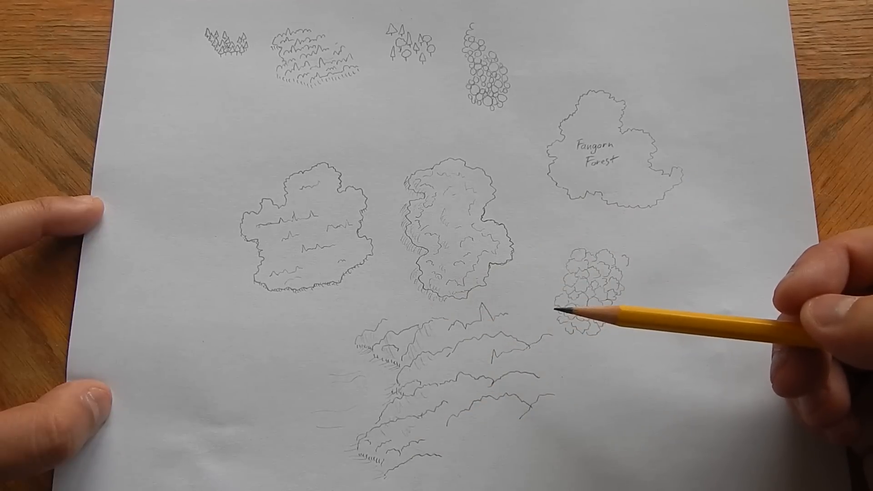
mouse_move(724, 289)
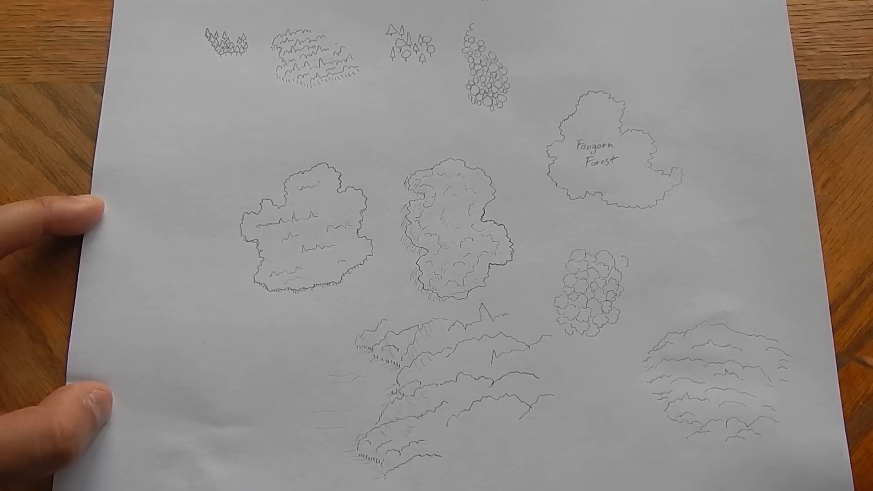
mouse_move(746, 328)
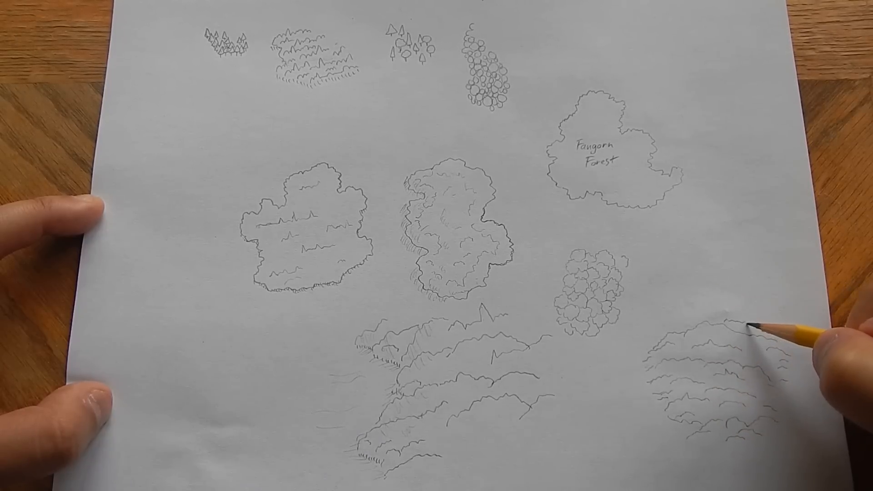